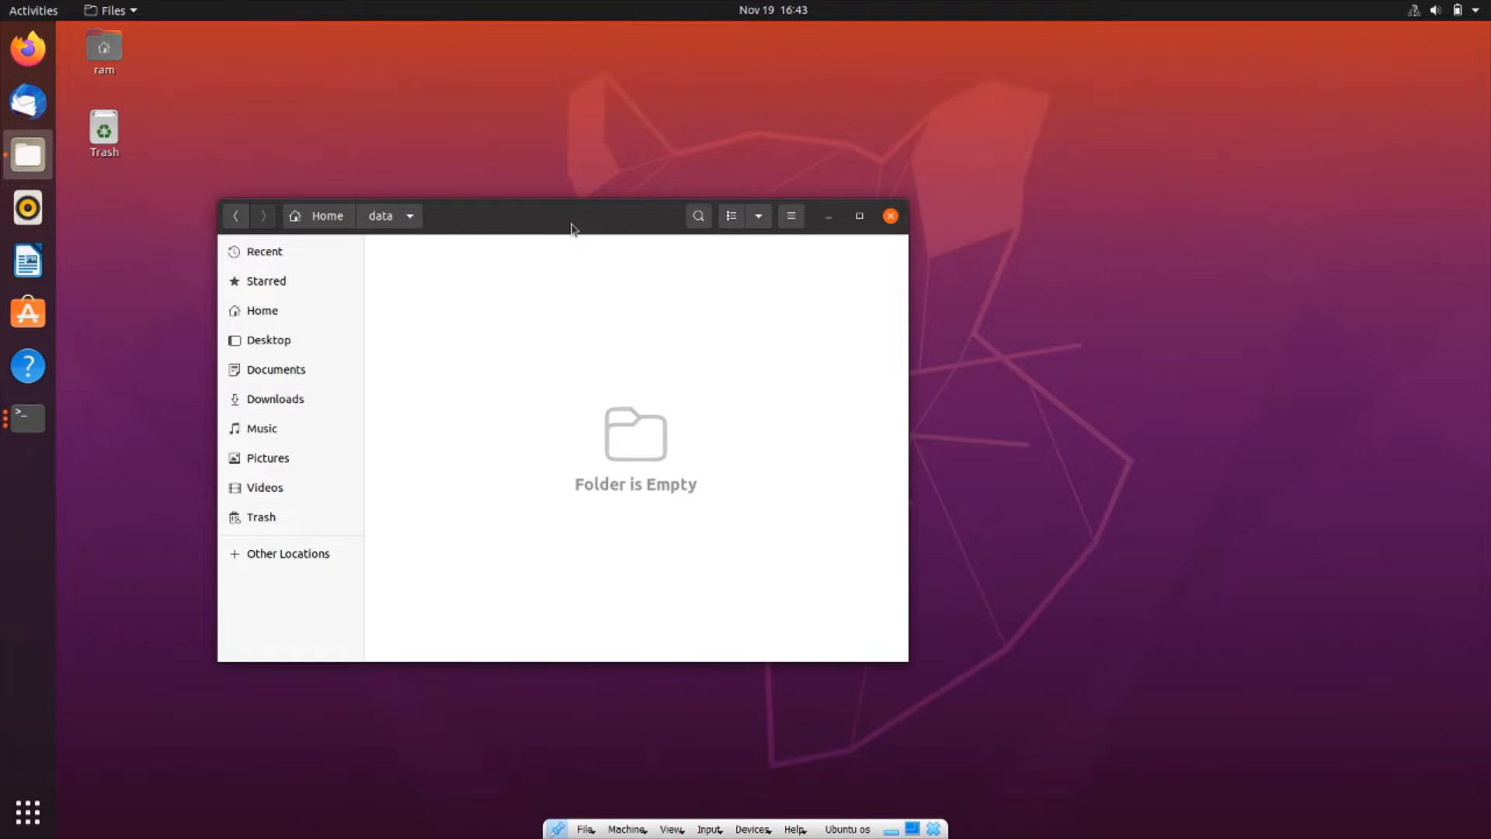
pyautogui.moveTo(553, 270)
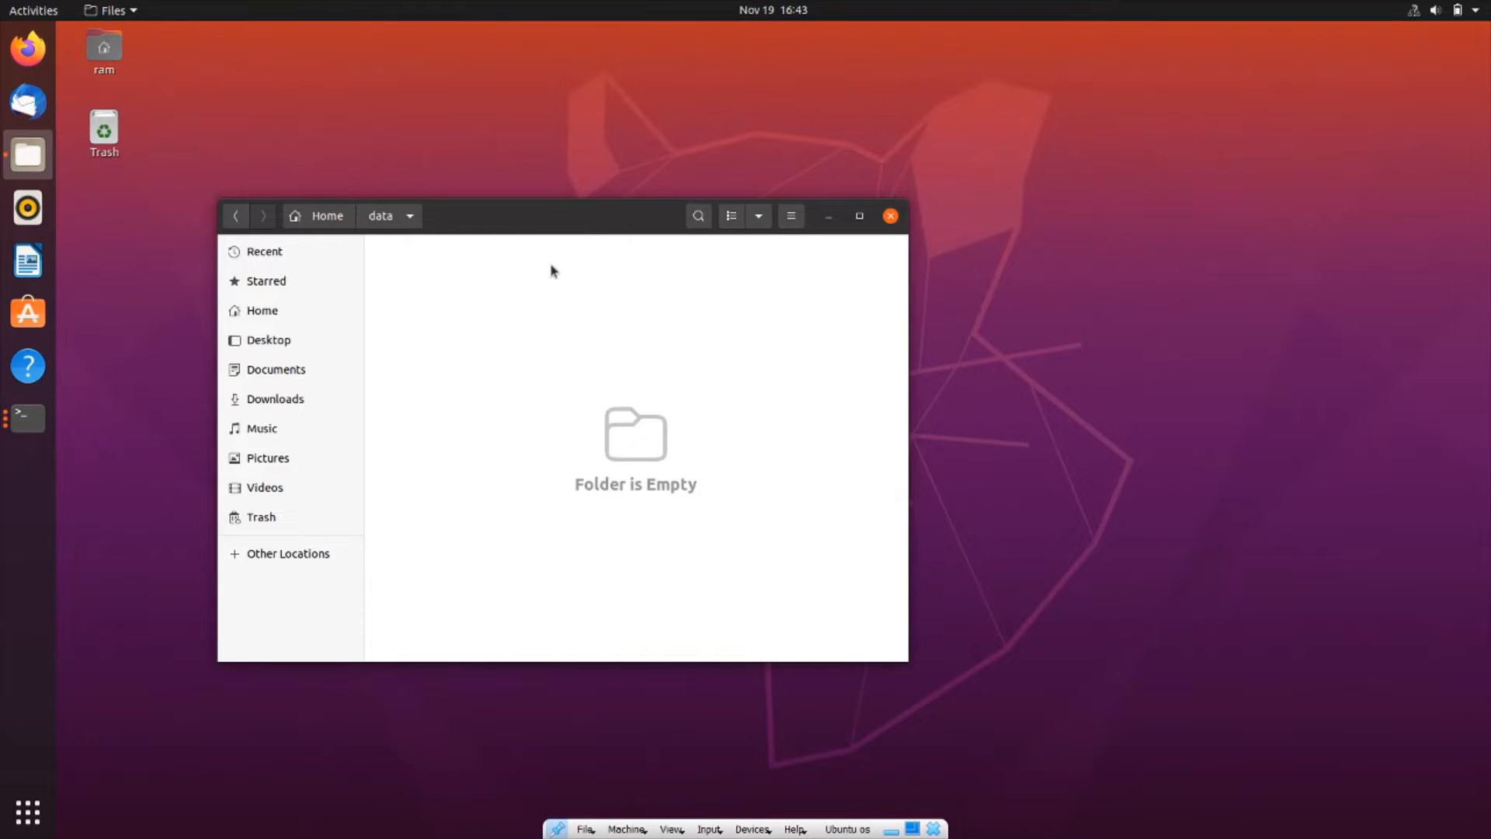
pyautogui.moveTo(515, 340)
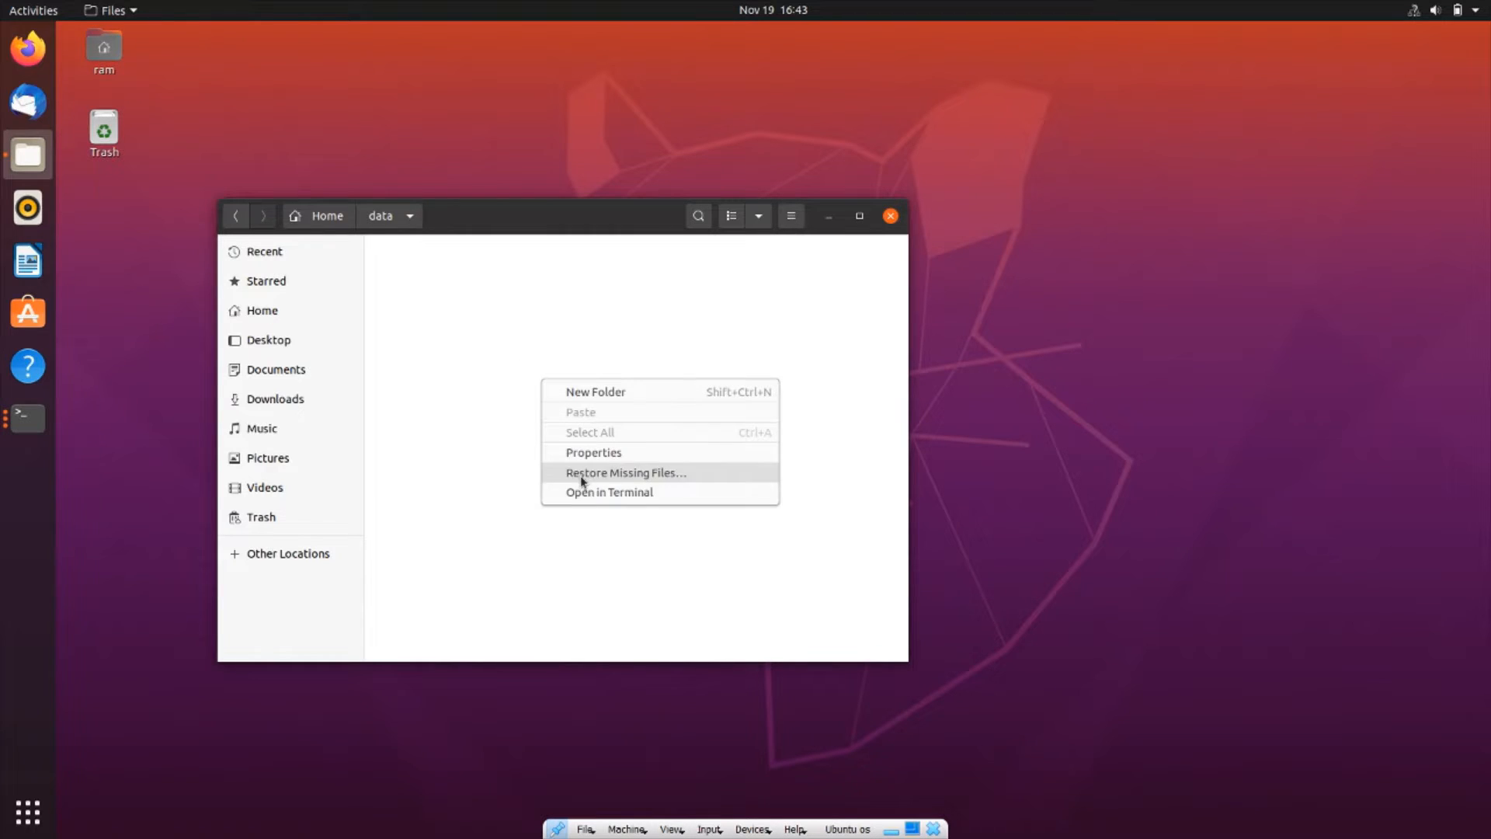
pyautogui.moveTo(608, 498)
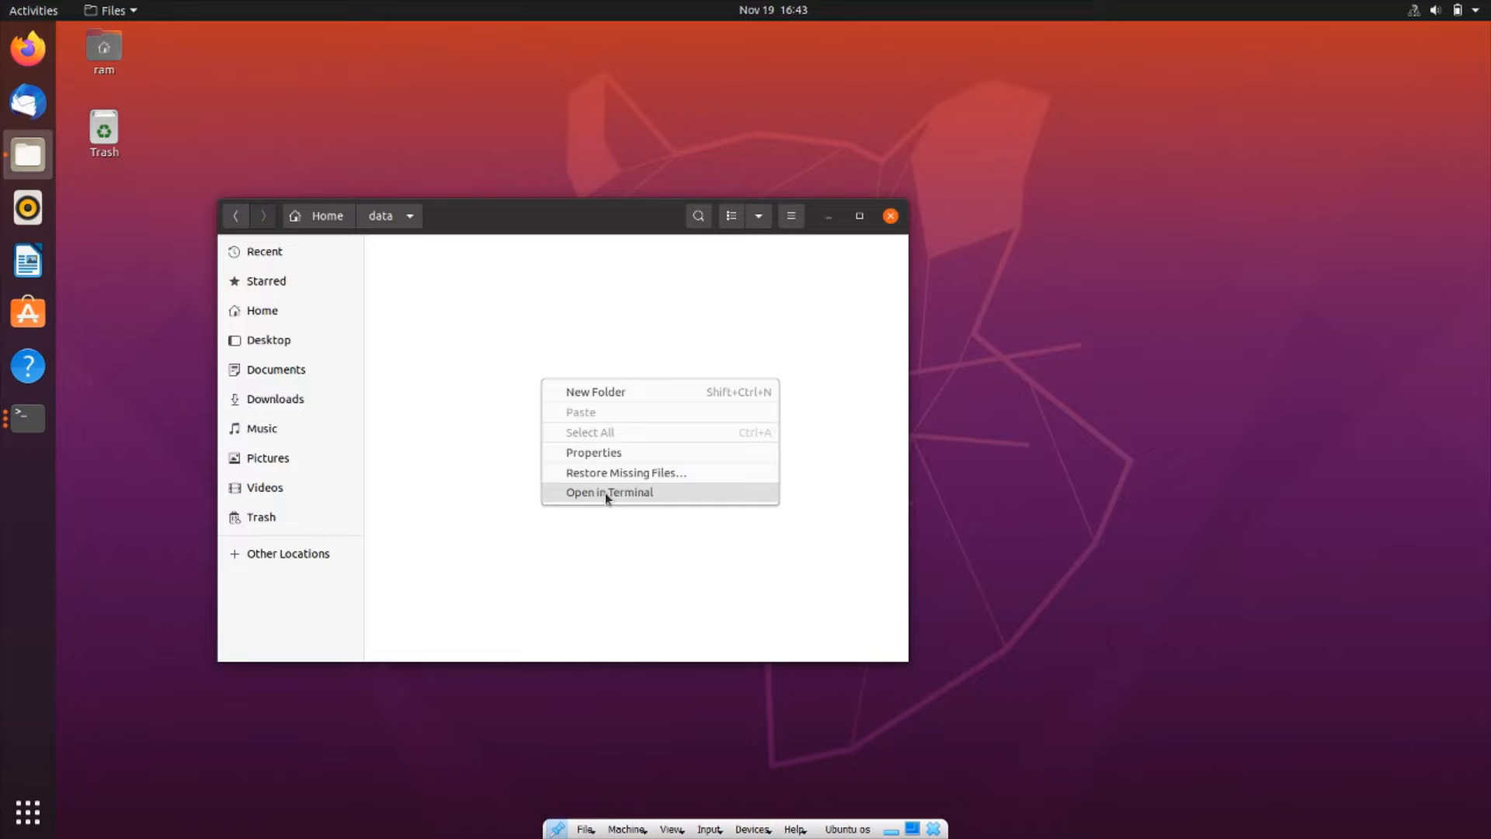
# - Open a terminal in the data folder and create empty myfile.txt and mypro.c with touch
pyautogui.click(609, 492)
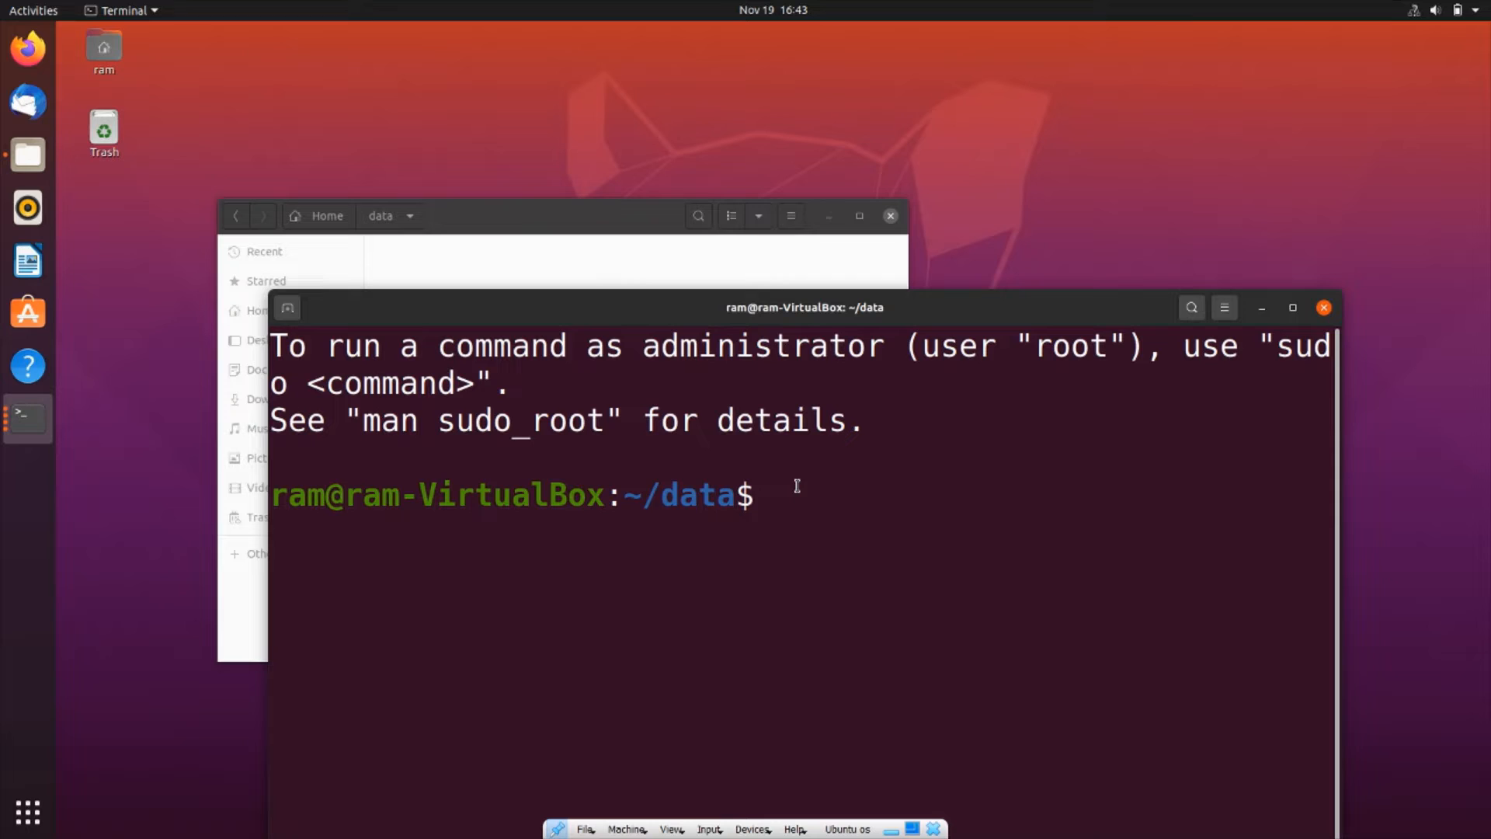
pyautogui.write('tou')
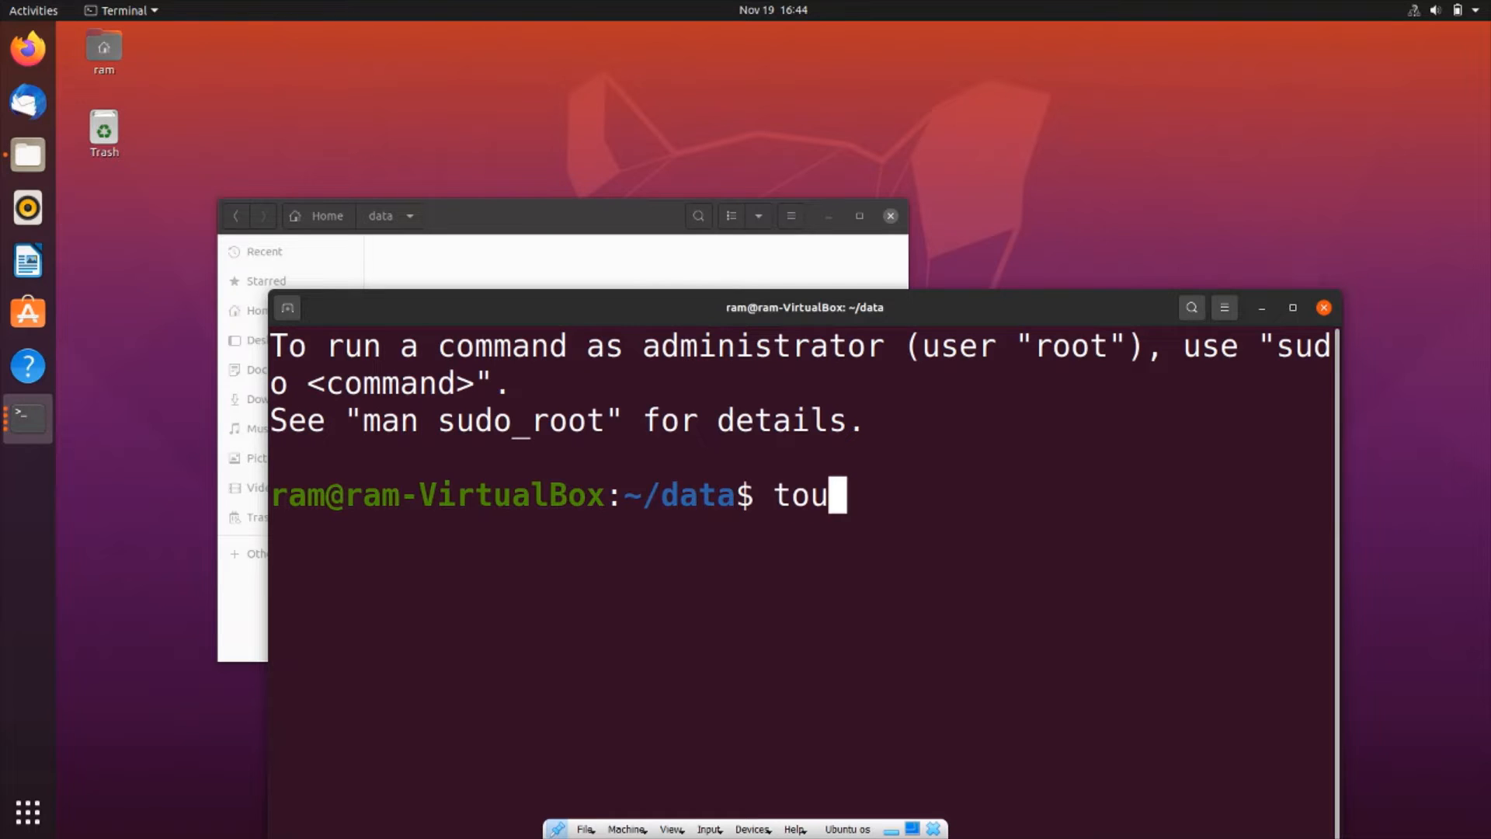
pyautogui.write('ch')
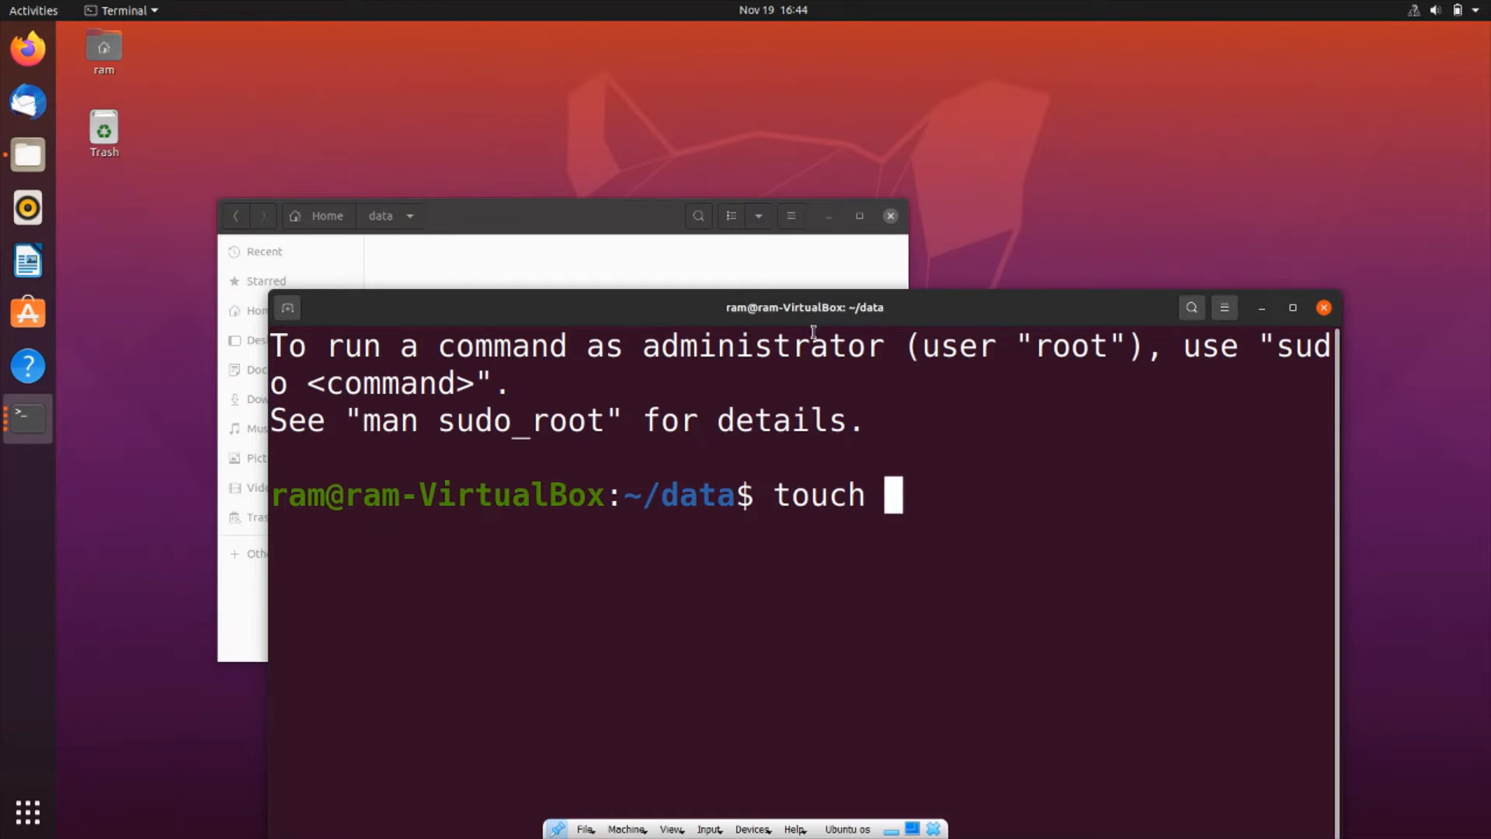
pyautogui.write('myfile.txt')
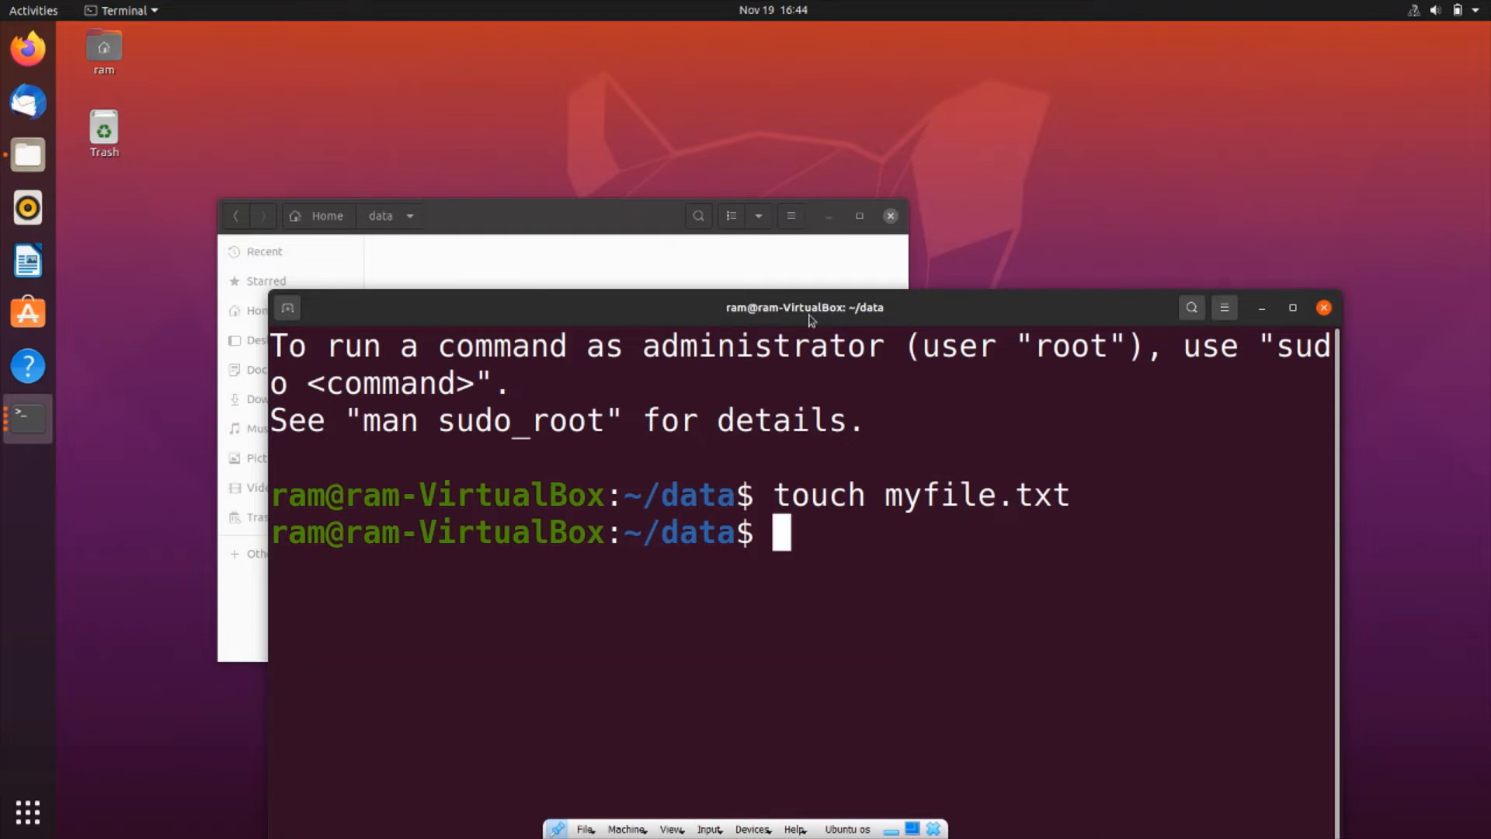
pyautogui.moveTo(804, 306); pyautogui.dragTo(691, 439)
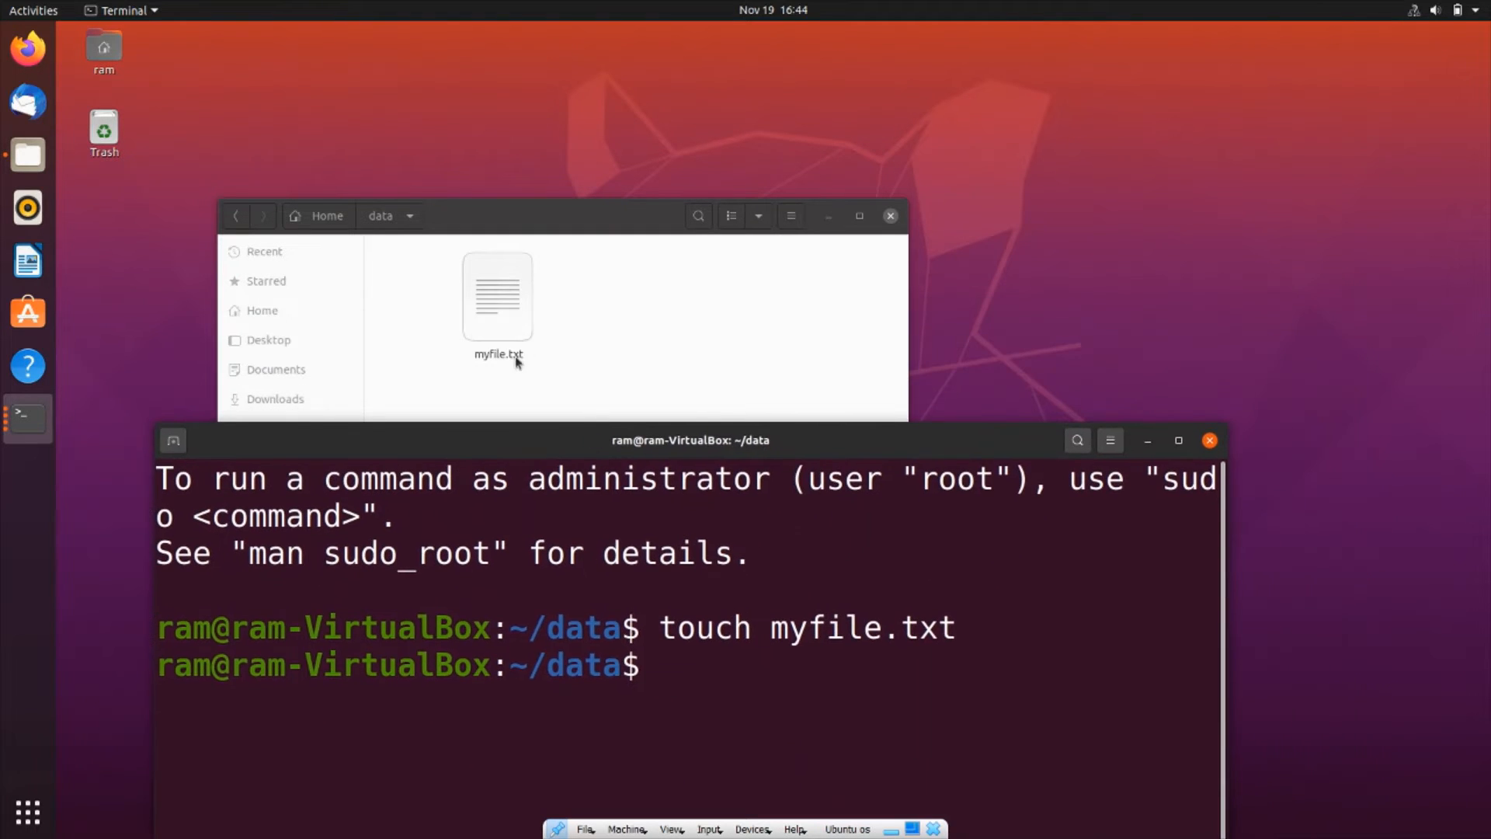
pyautogui.write('touch')
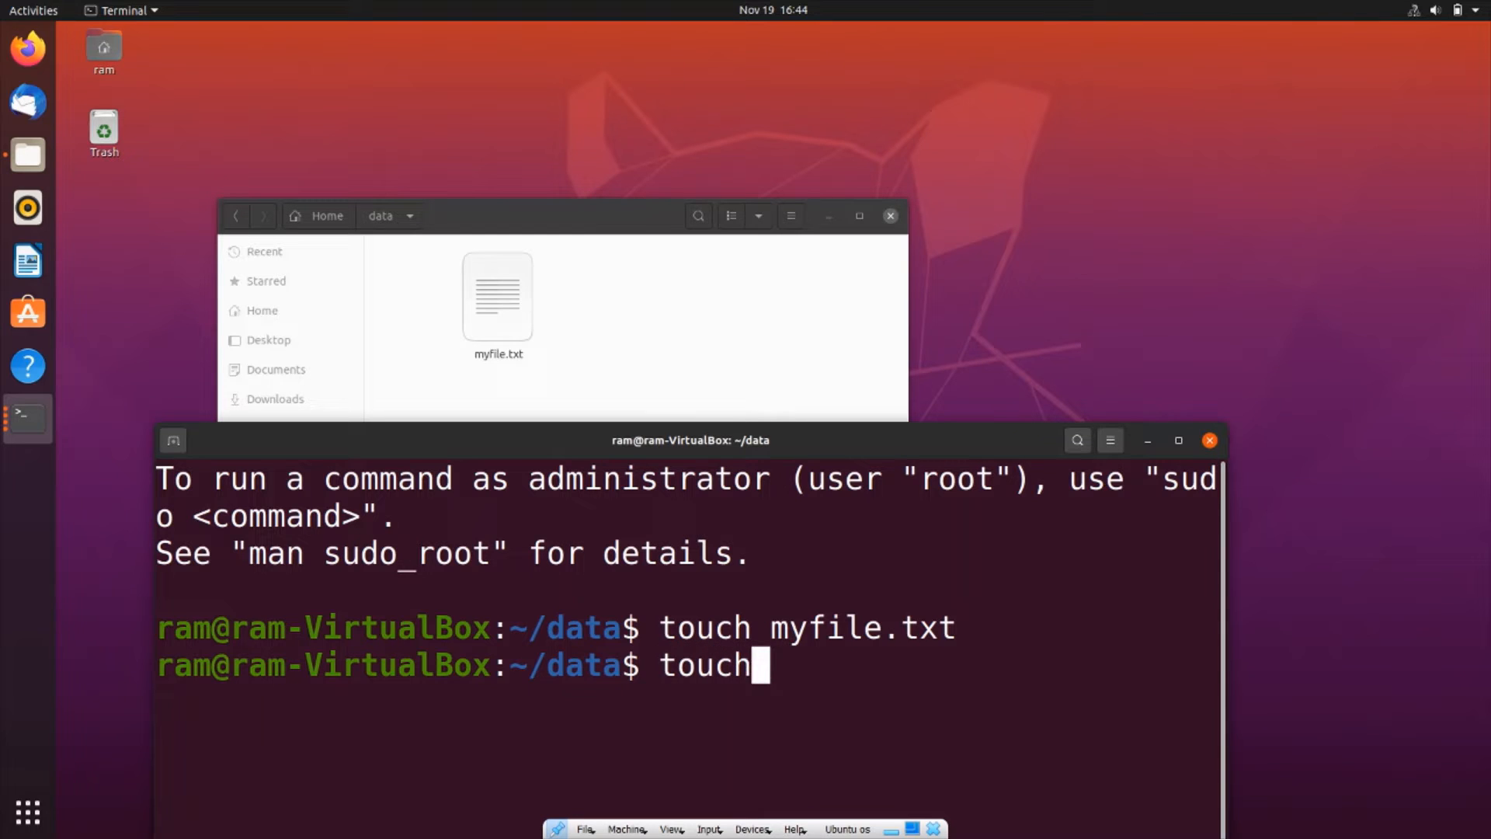
pyautogui.write('myp')
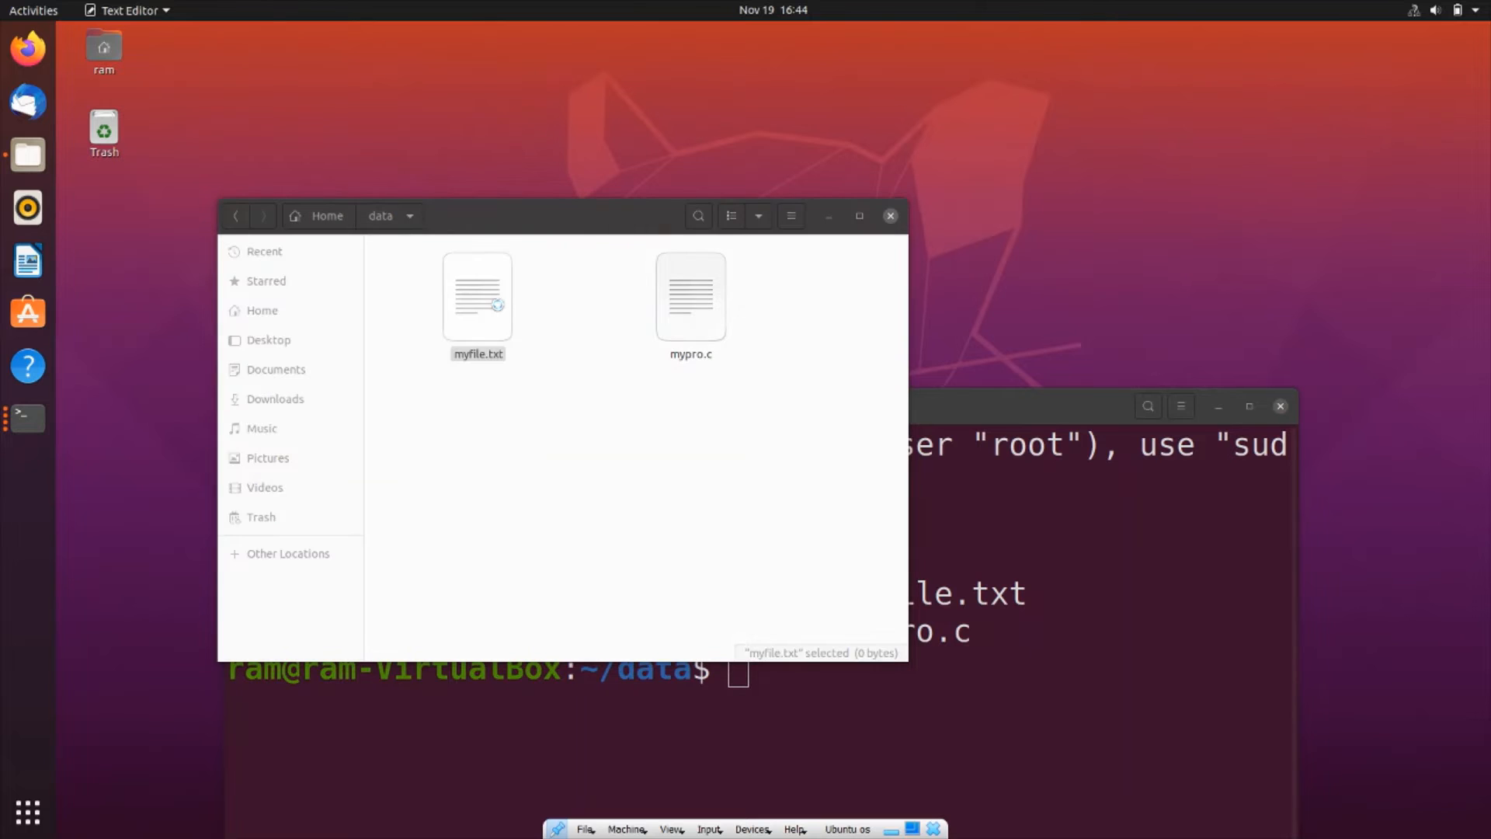
# - Open myfile.txt in gedit, confirm it is blank, and close it
pyautogui.doubleClick(477, 297)
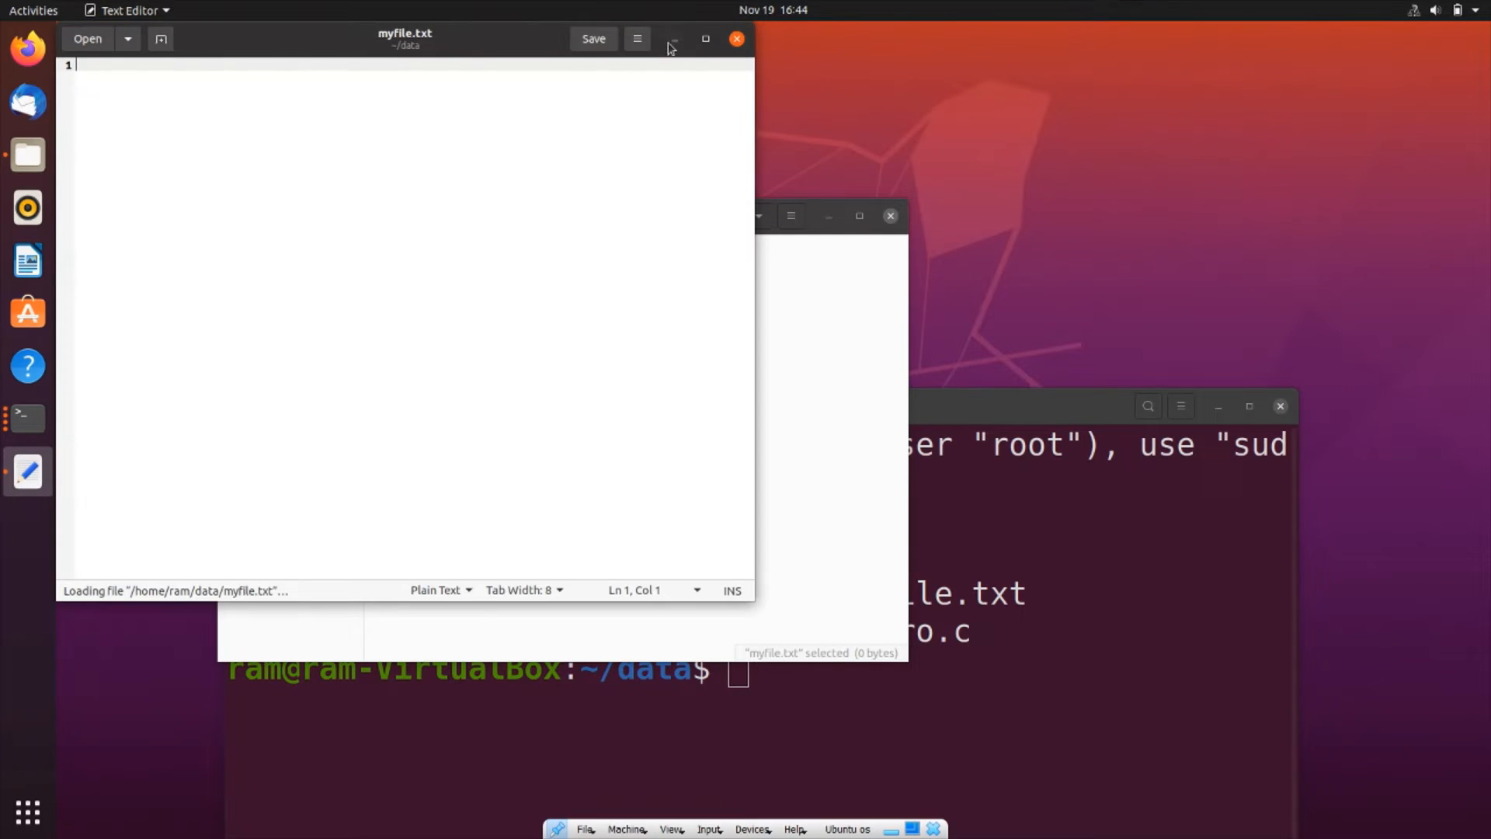
pyautogui.click(736, 38)
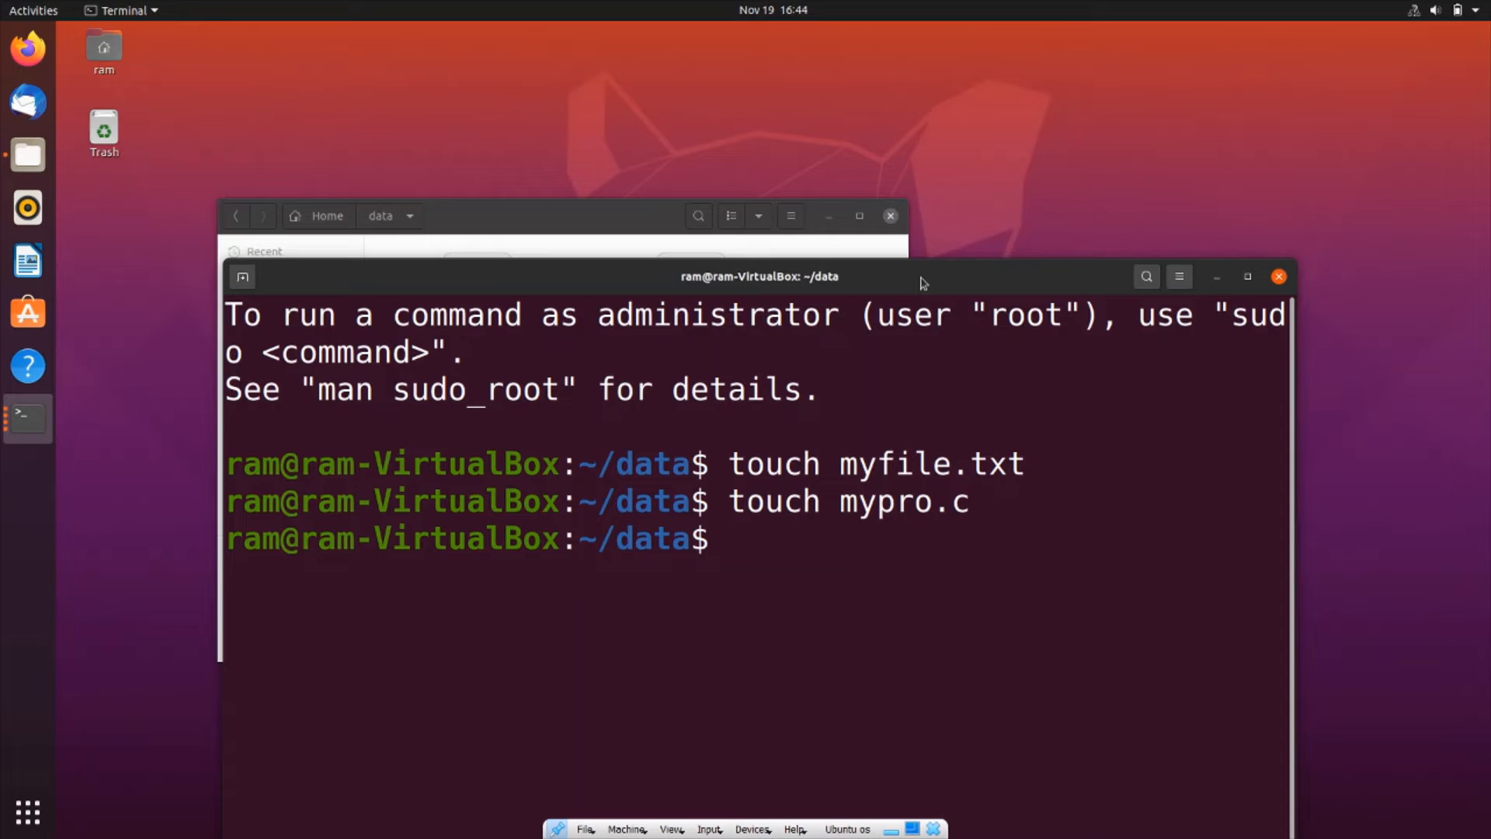
# - Write the line 'Hiii hello welcome' into filen.txt using cat>filen.txt, ending with Ctrl+D
pyautogui.write('cat')
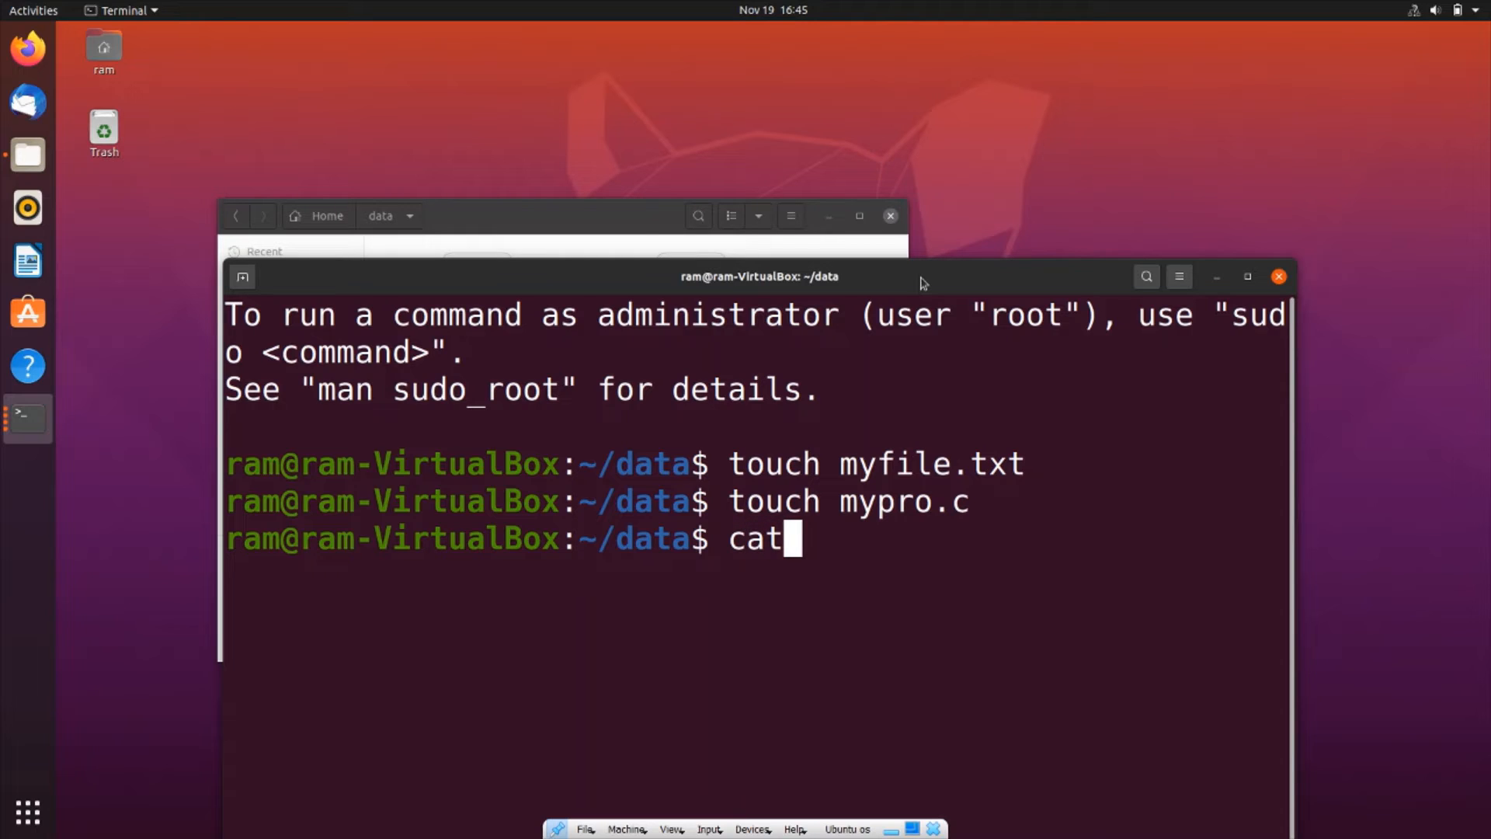
pyautogui.write('>')
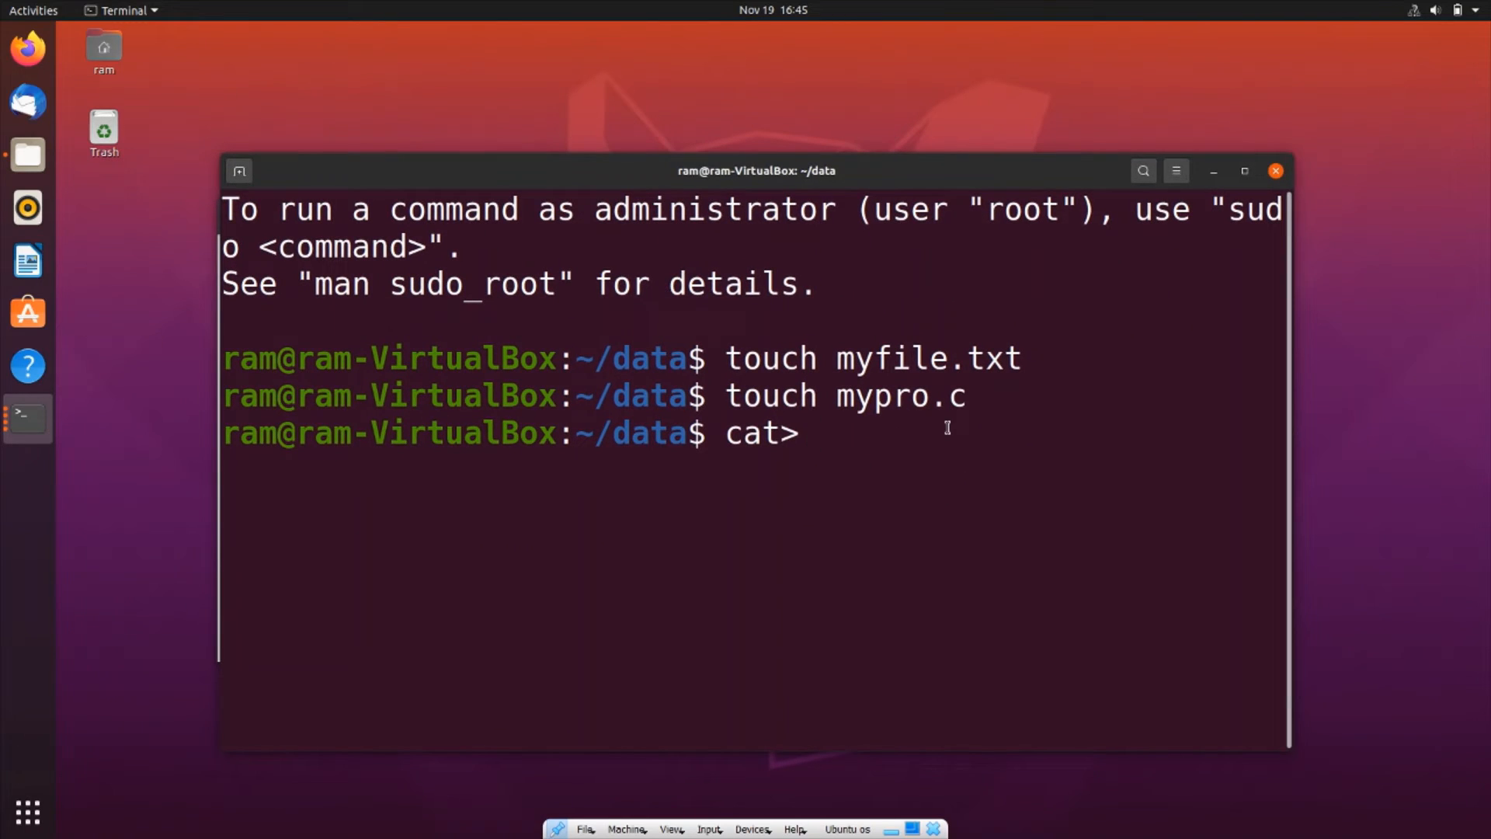
pyautogui.write('file')
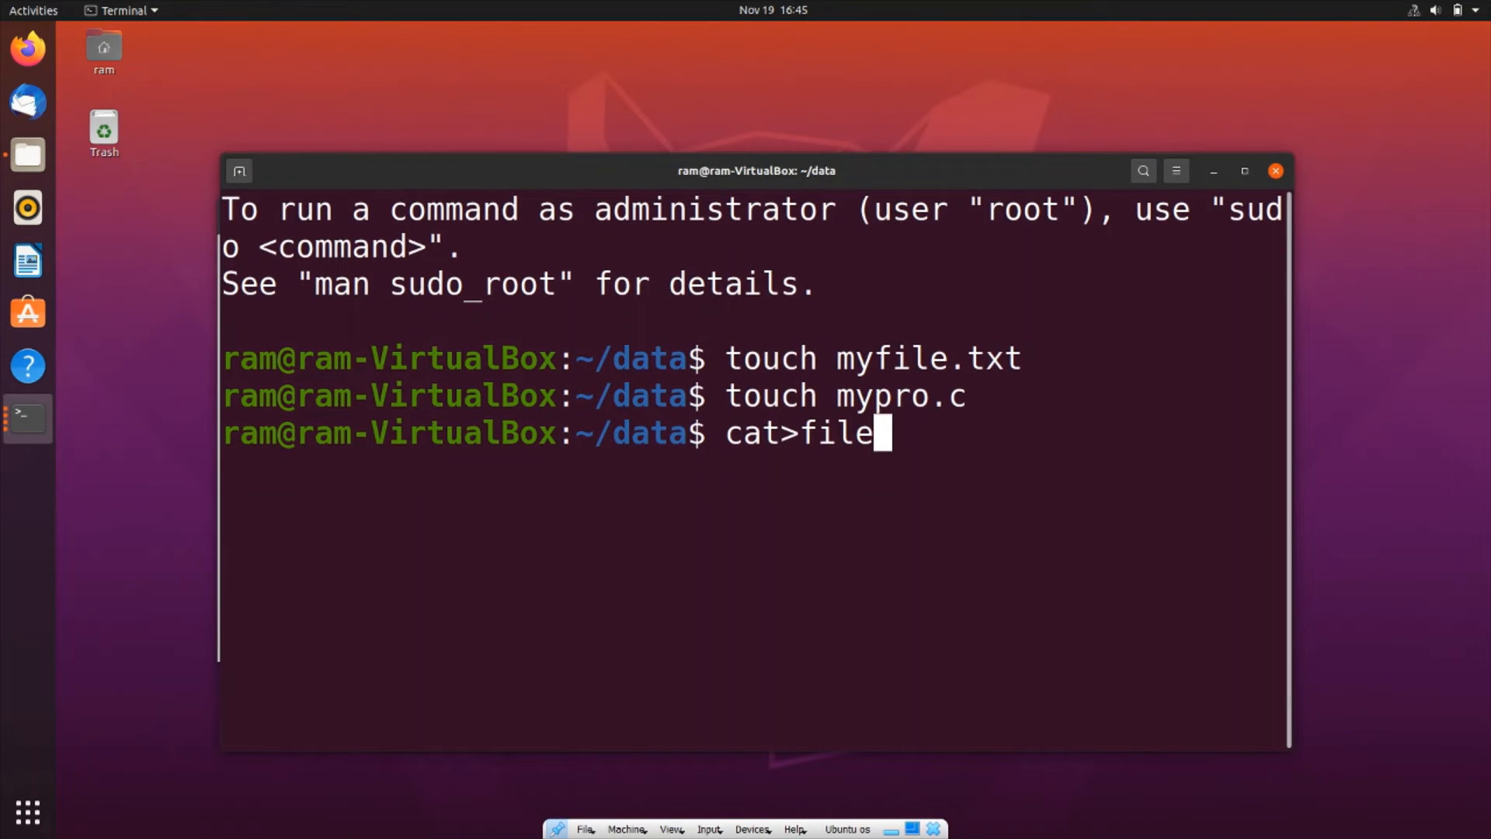
pyautogui.write('n.txt')
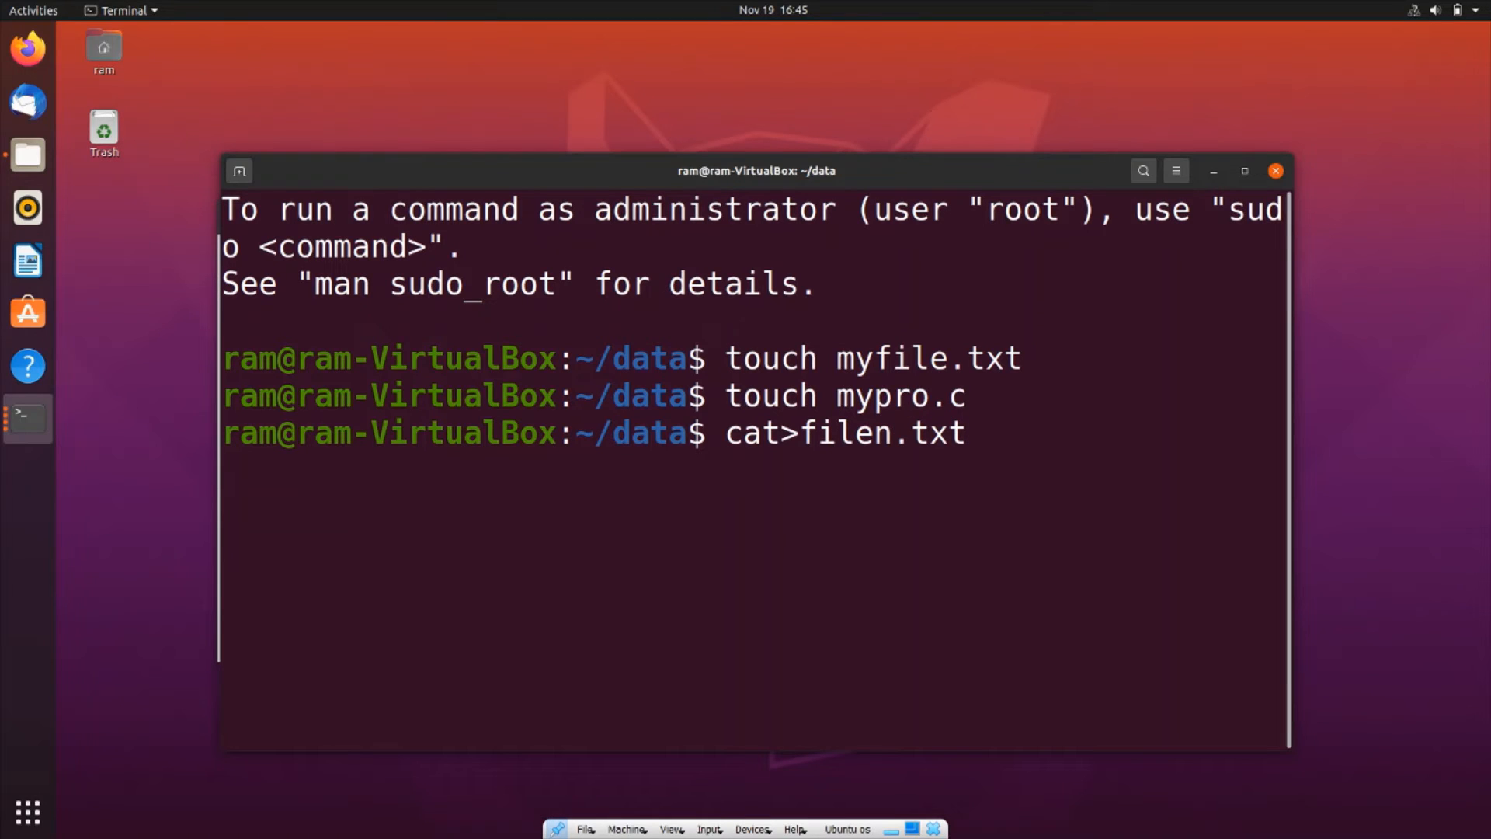
pyautogui.press('Return')
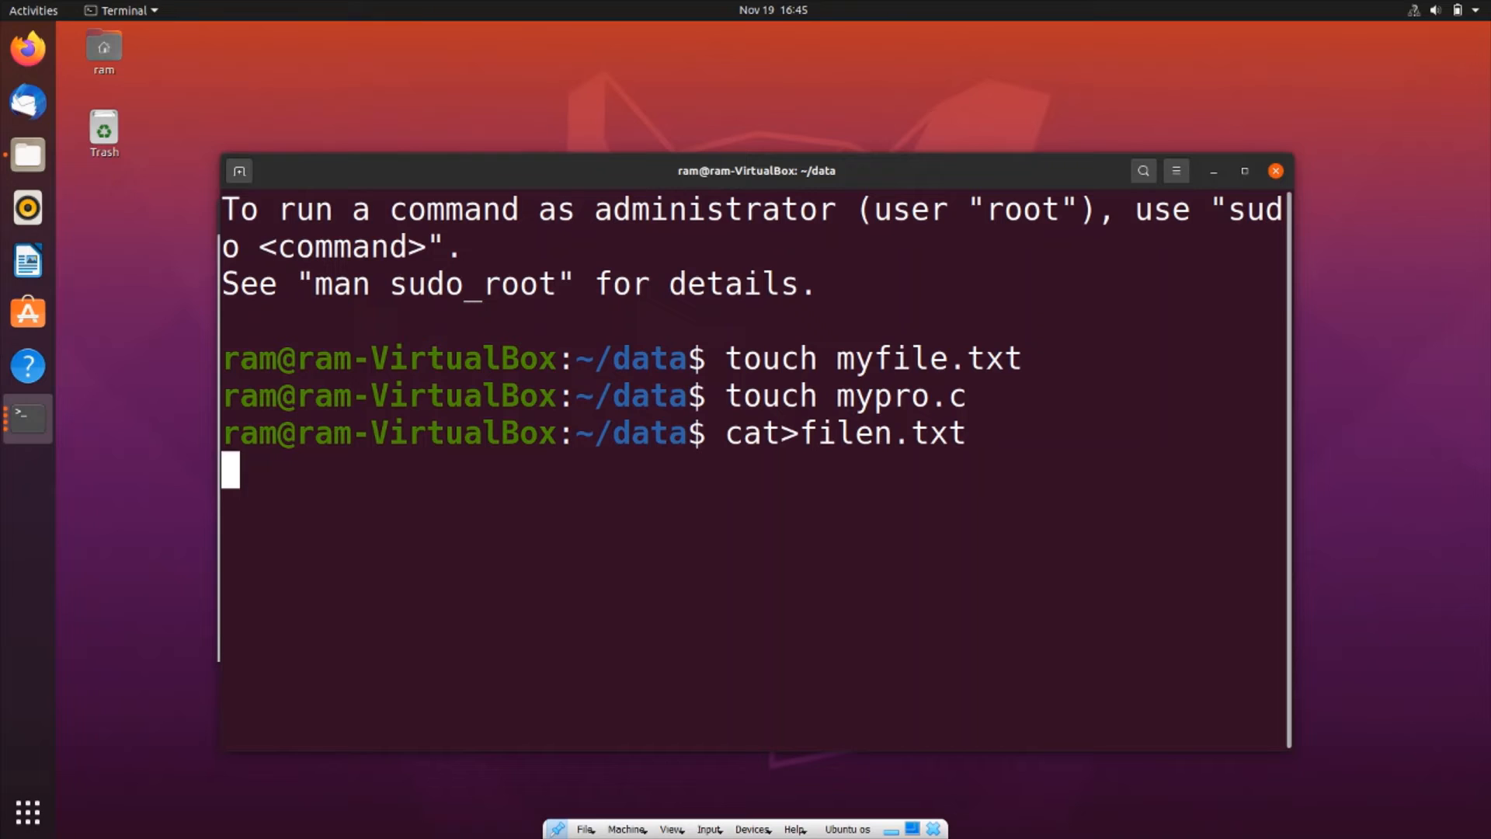
pyautogui.write('Hiii h')
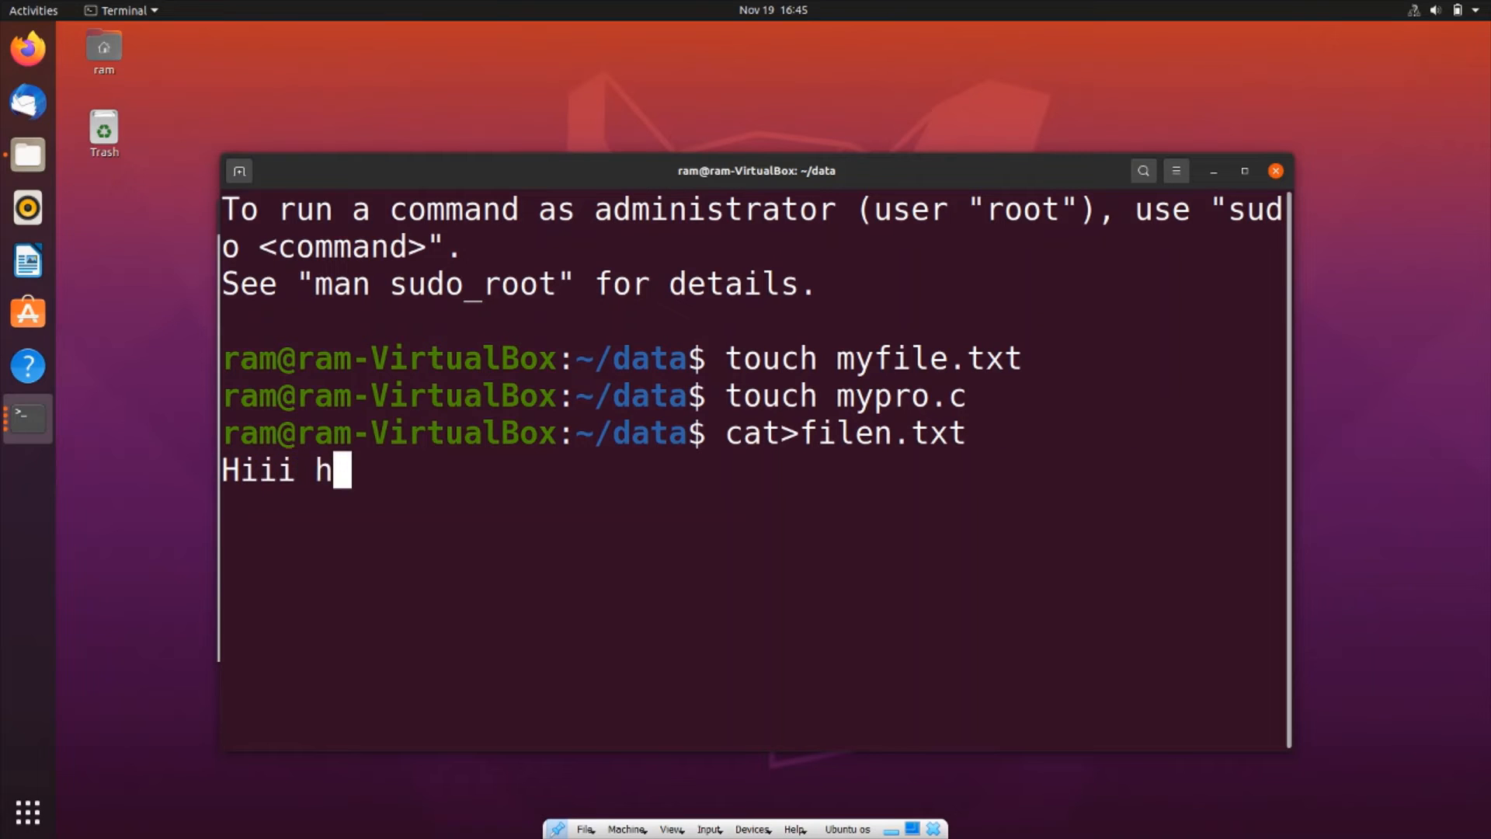
pyautogui.write('ello welcome')
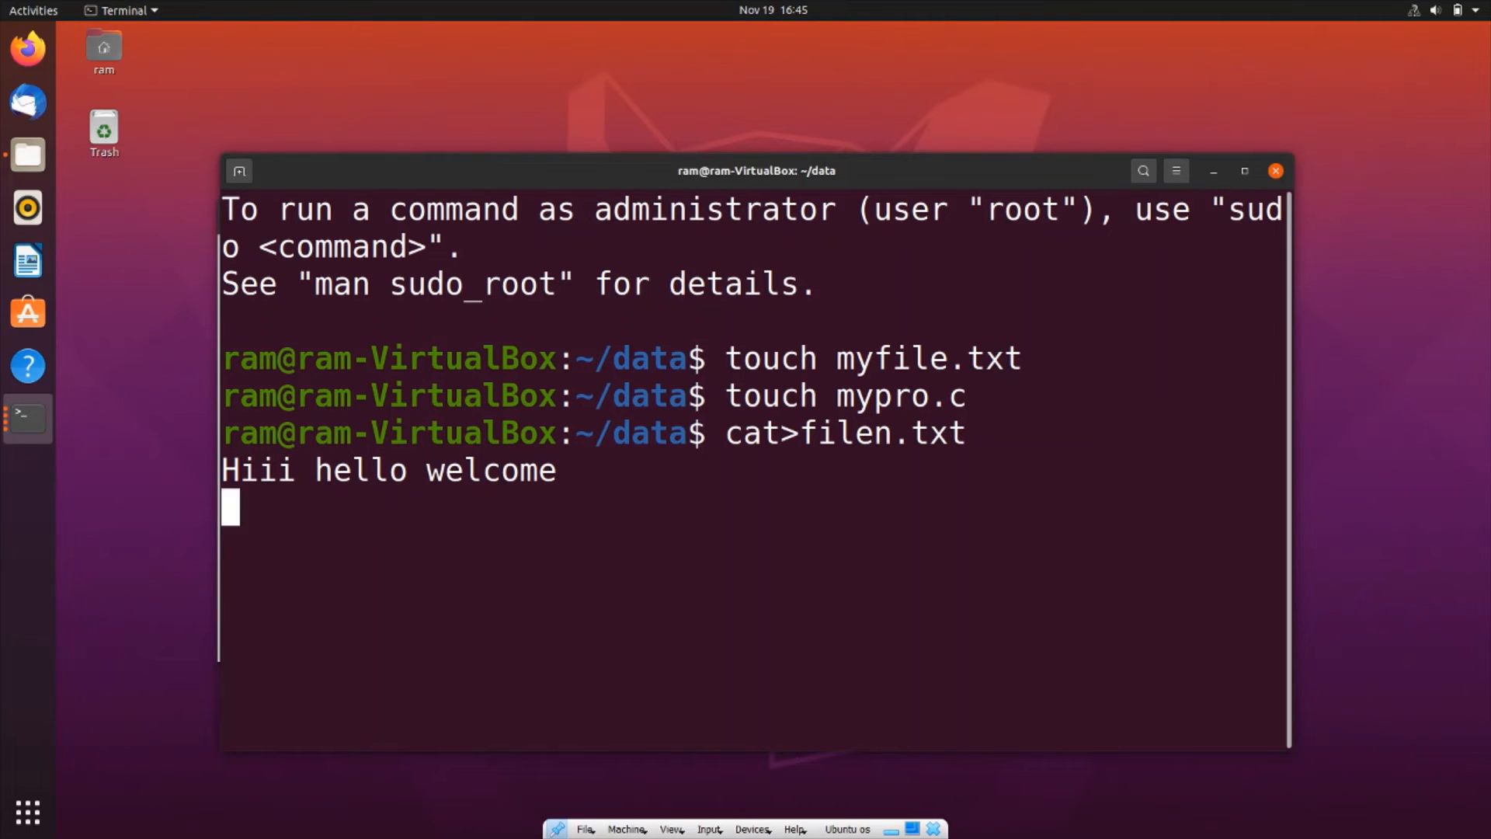
pyautogui.press('ctrl+d')
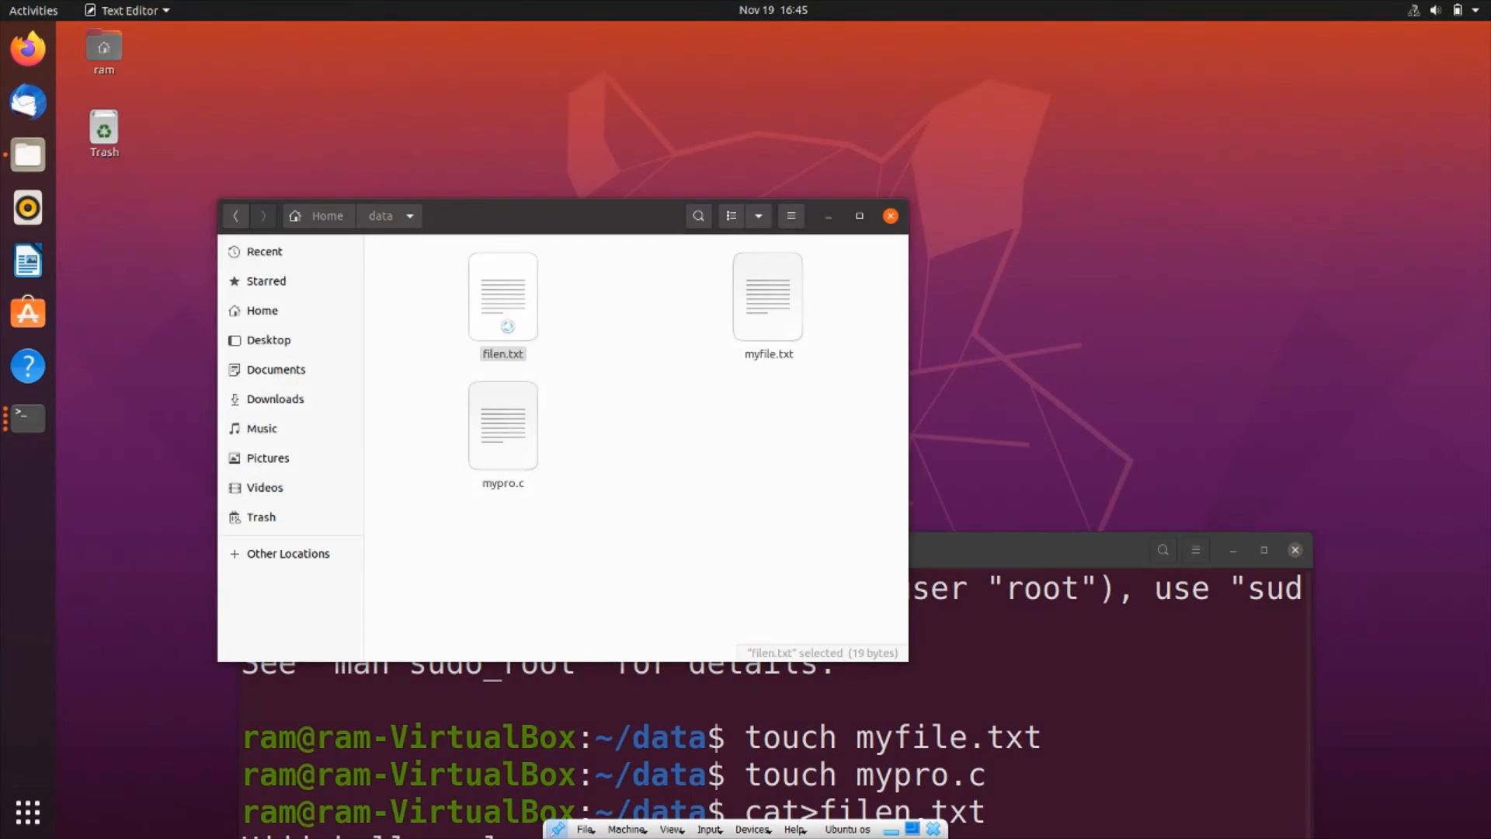
# - Open filen.txt from the data folder in Text Editor to check its text
pyautogui.doubleClick(503, 295)
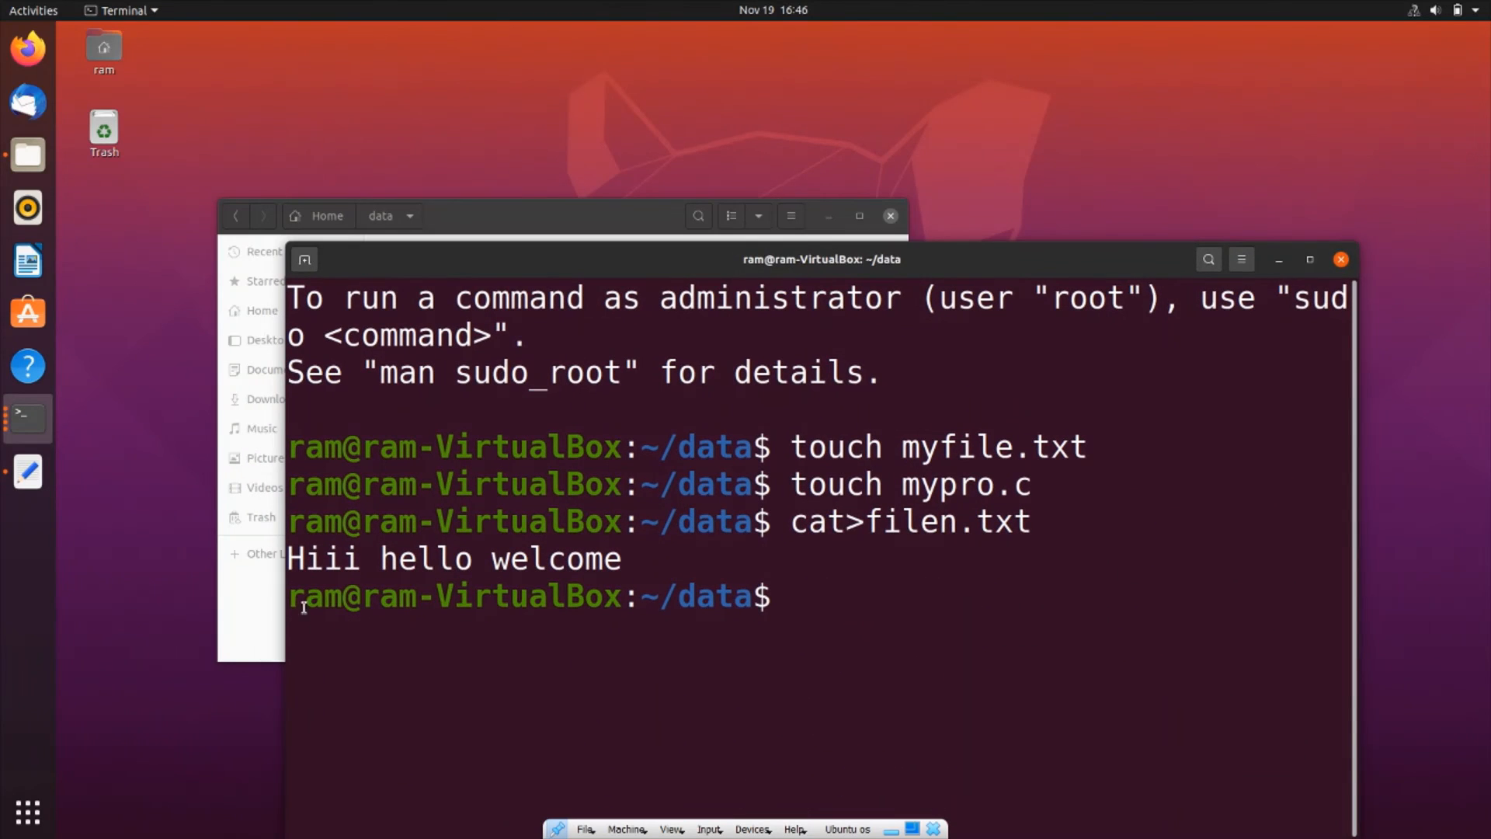
pyautogui.moveTo(471, 618)
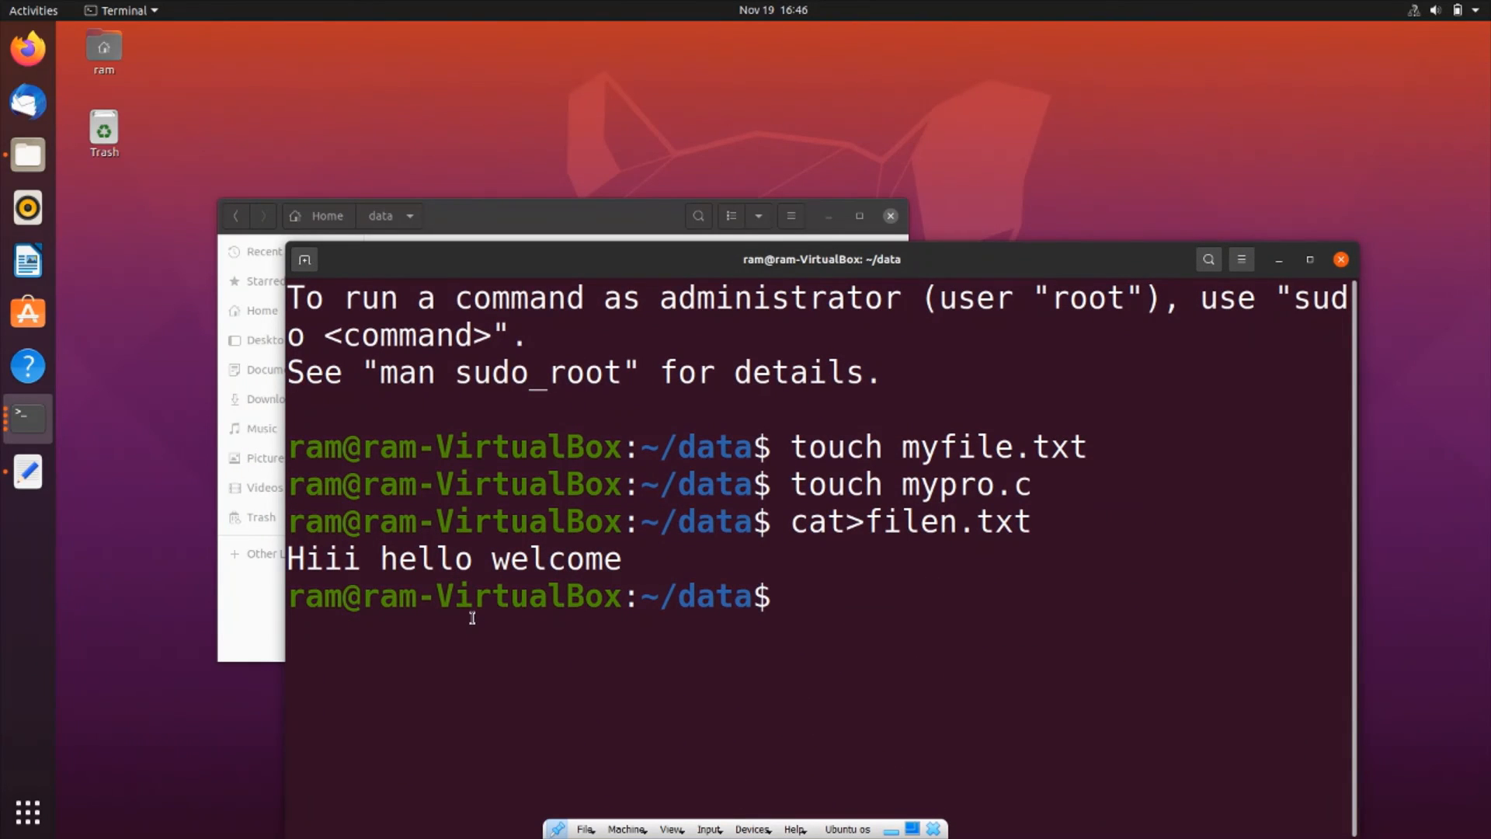